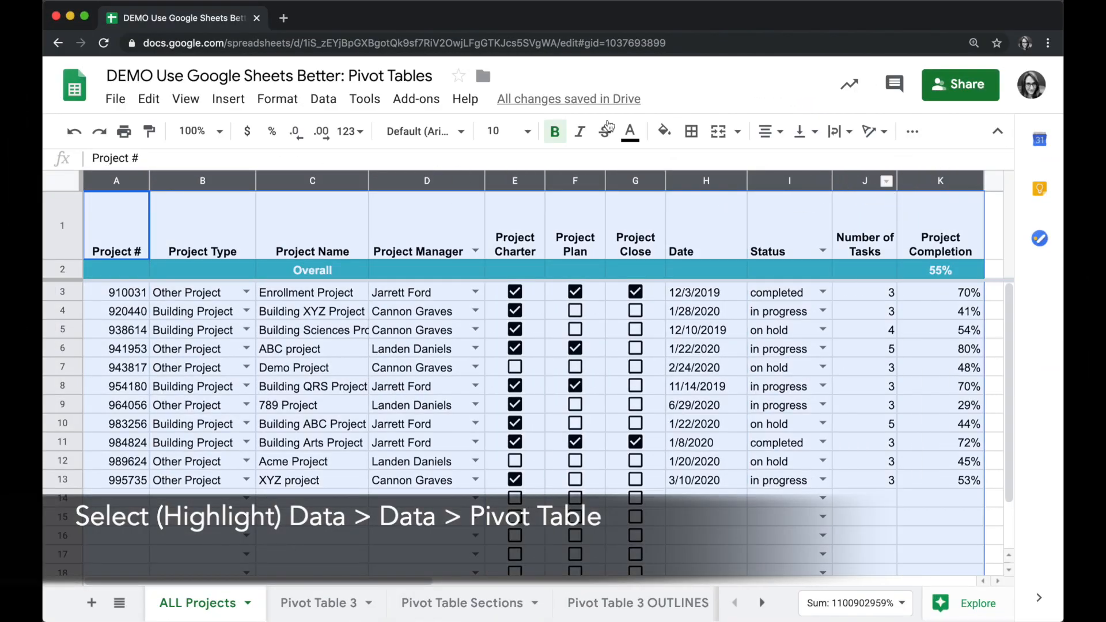
Step: Create a pivot table on a new sheet from the ALL Projects data in A–K
{"action": "left_click", "coordinate": [323, 99]}
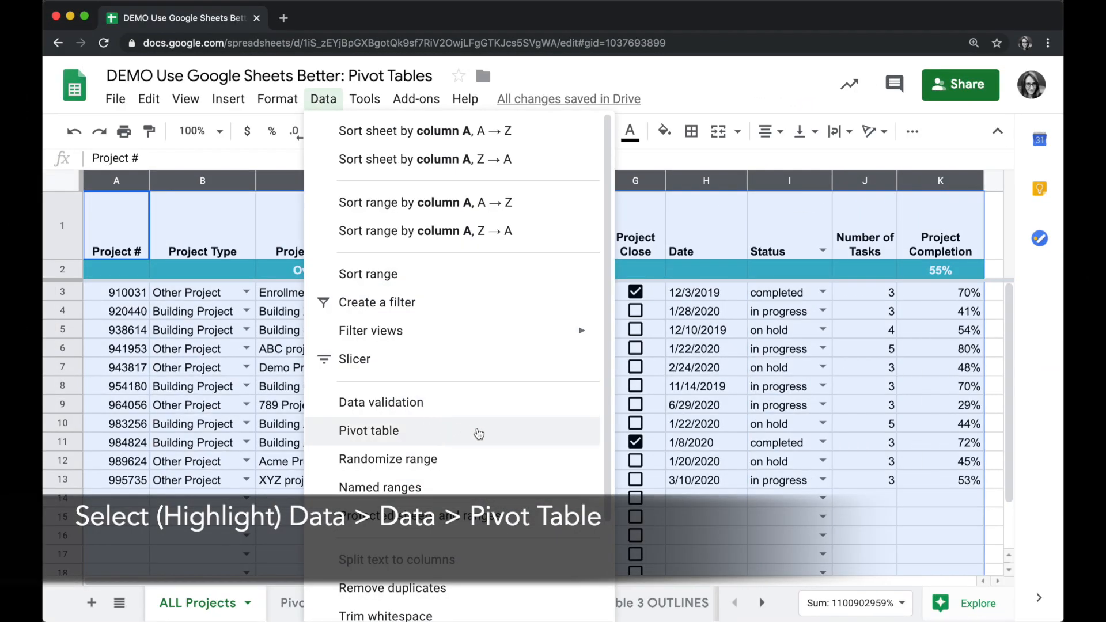
{"action": "left_click", "coordinate": [369, 431]}
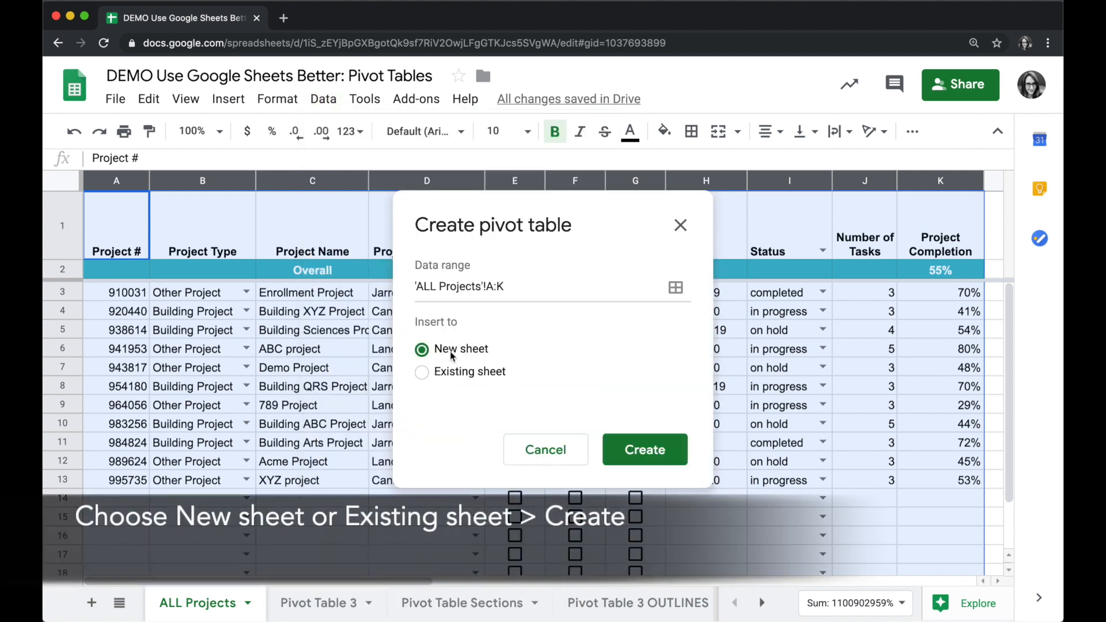
{"action": "left_click", "coordinate": [644, 450]}
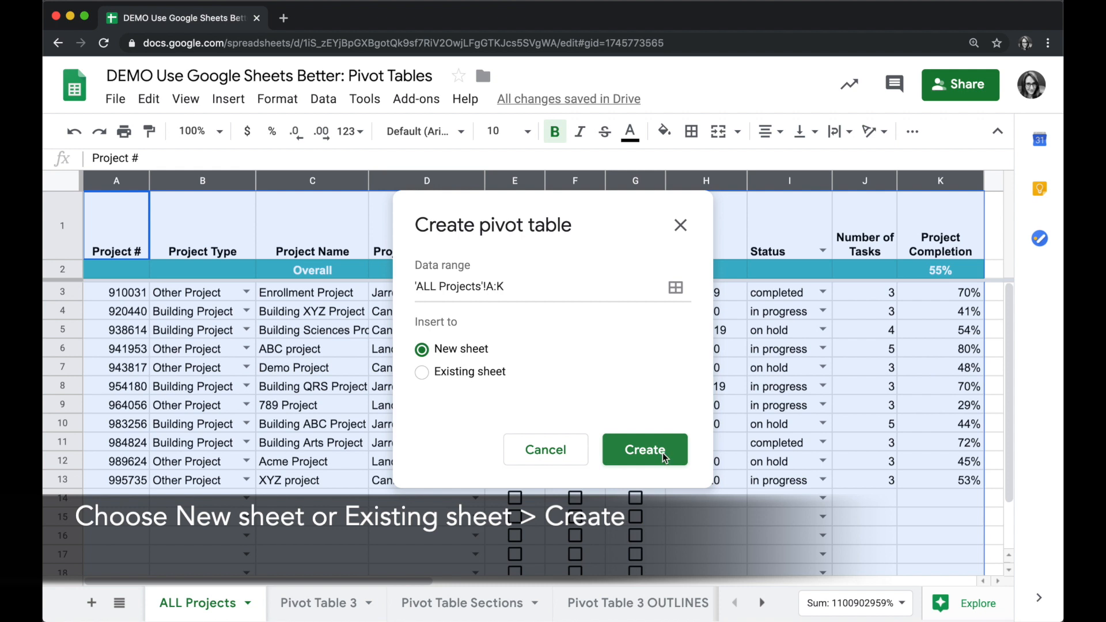
{"action": "left_click", "coordinate": [643, 449]}
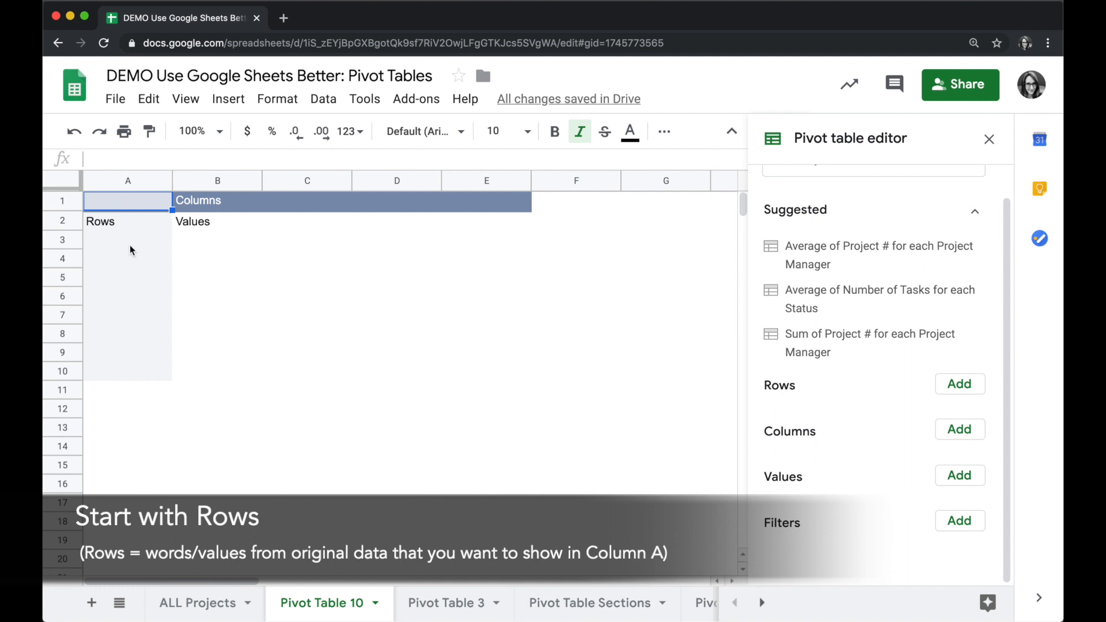
{"action": "mouse_move", "coordinate": [132, 336]}
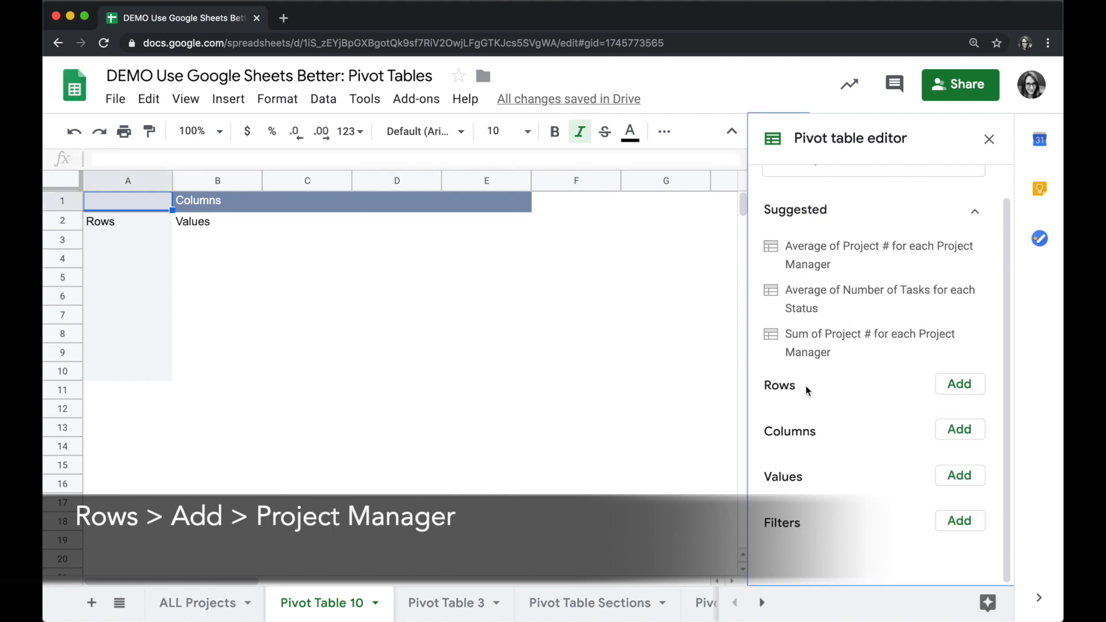
Step: Add Project Manager as the pivot rows and start adding a value field
{"action": "left_click", "coordinate": [959, 383]}
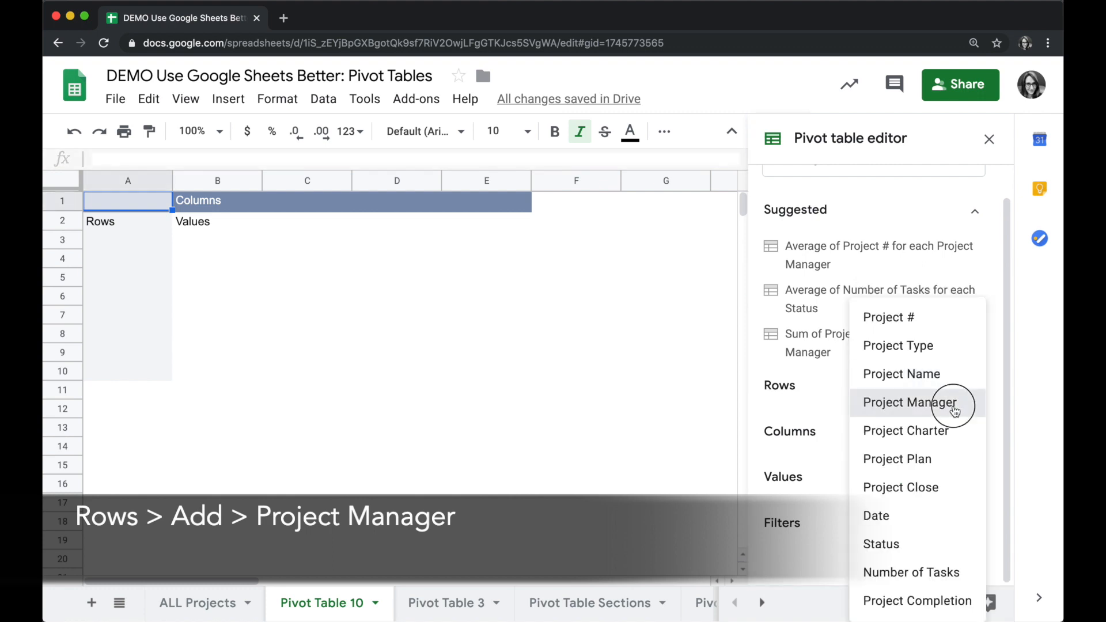
{"action": "left_click", "coordinate": [911, 403]}
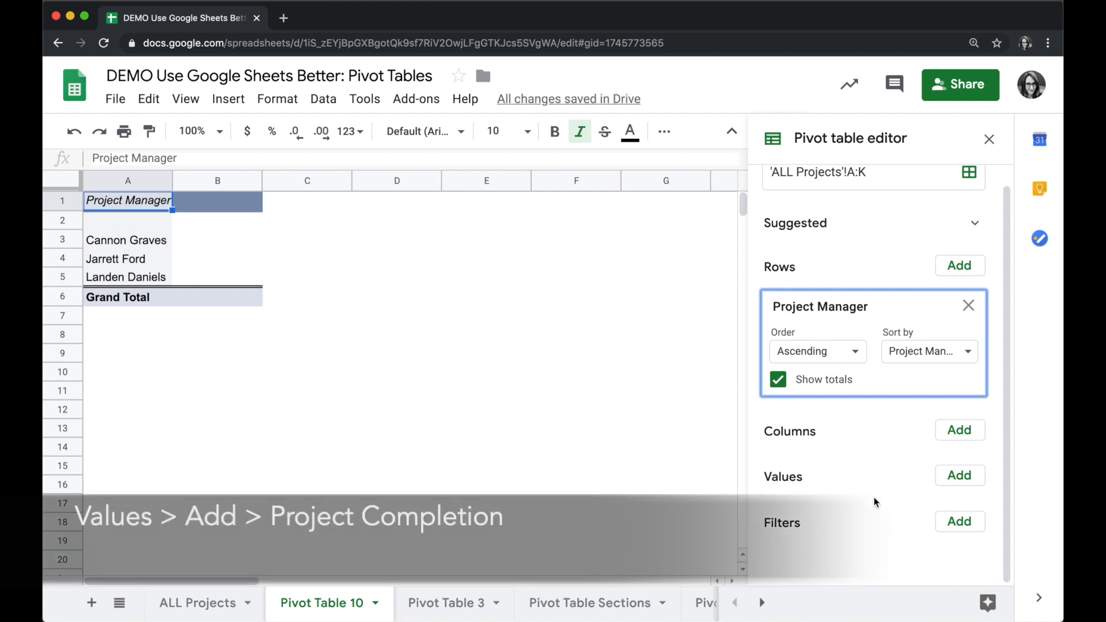
{"action": "left_click", "coordinate": [959, 476]}
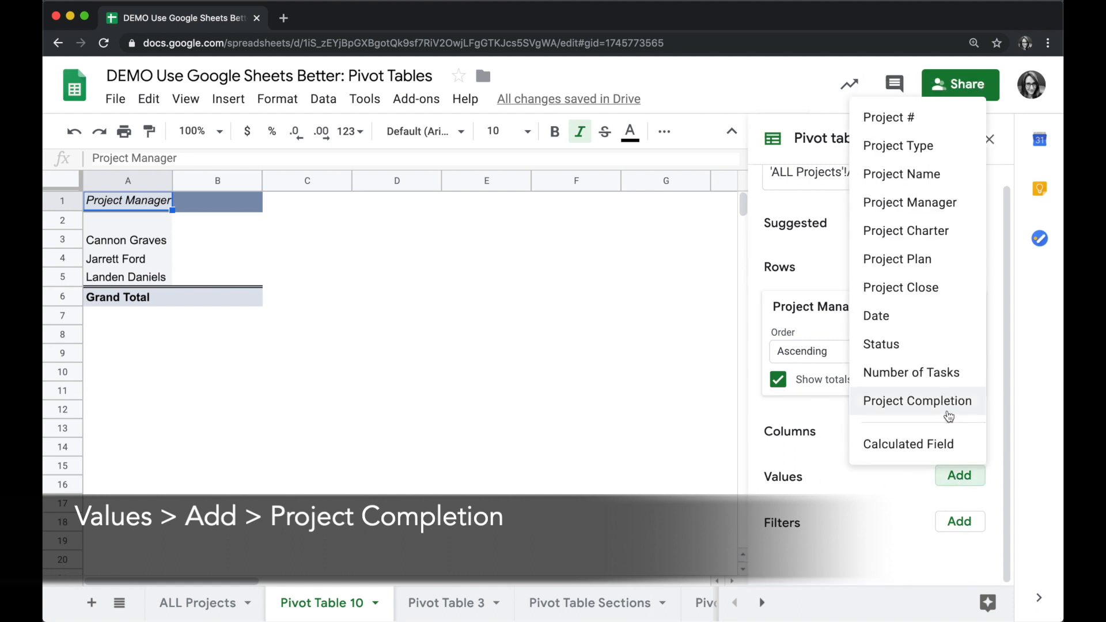
Step: Summarize Project Completion by AVERAGE and widen column B to fit its header
{"action": "left_click", "coordinate": [918, 402]}
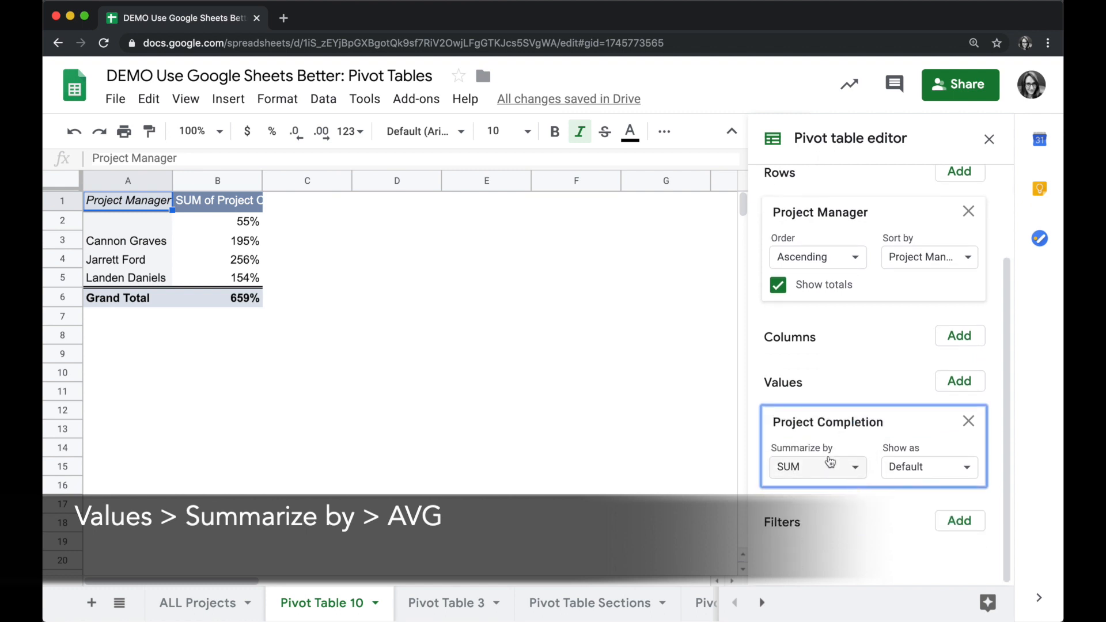
{"action": "left_click", "coordinate": [817, 466]}
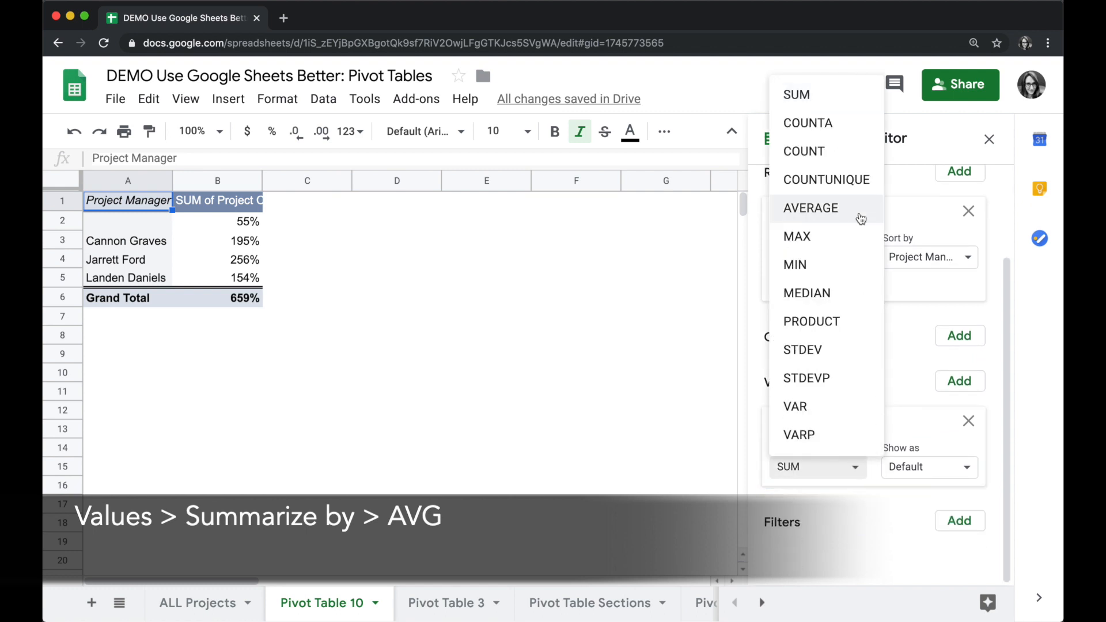
{"action": "left_click", "coordinate": [810, 207]}
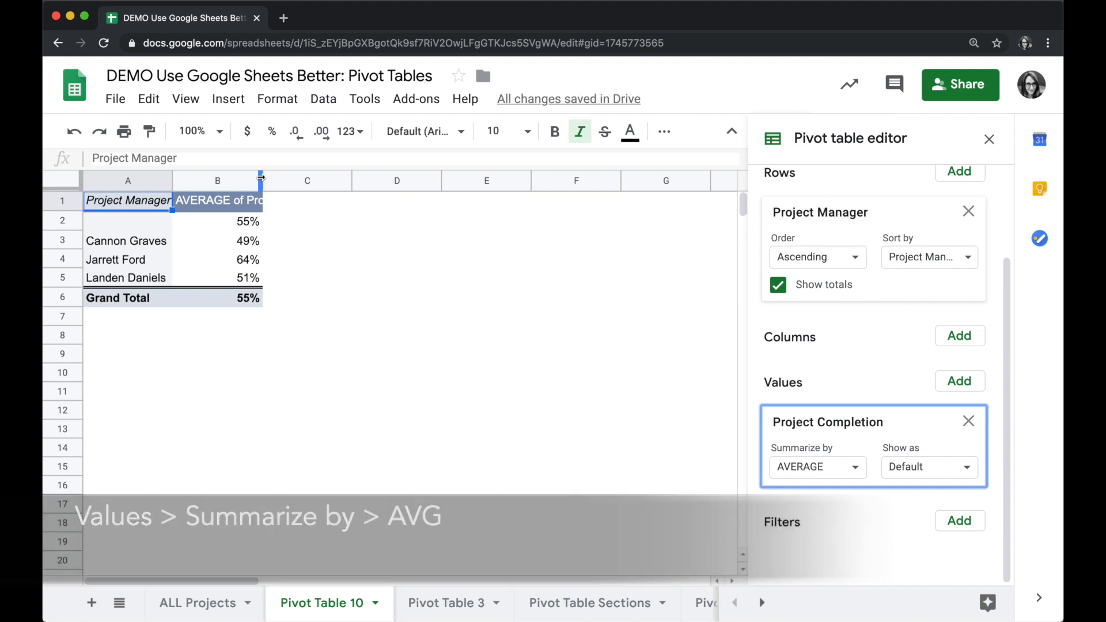
{"action": "left_click_drag", "start_coordinate": [261, 180], "coordinate": [172, 180]}
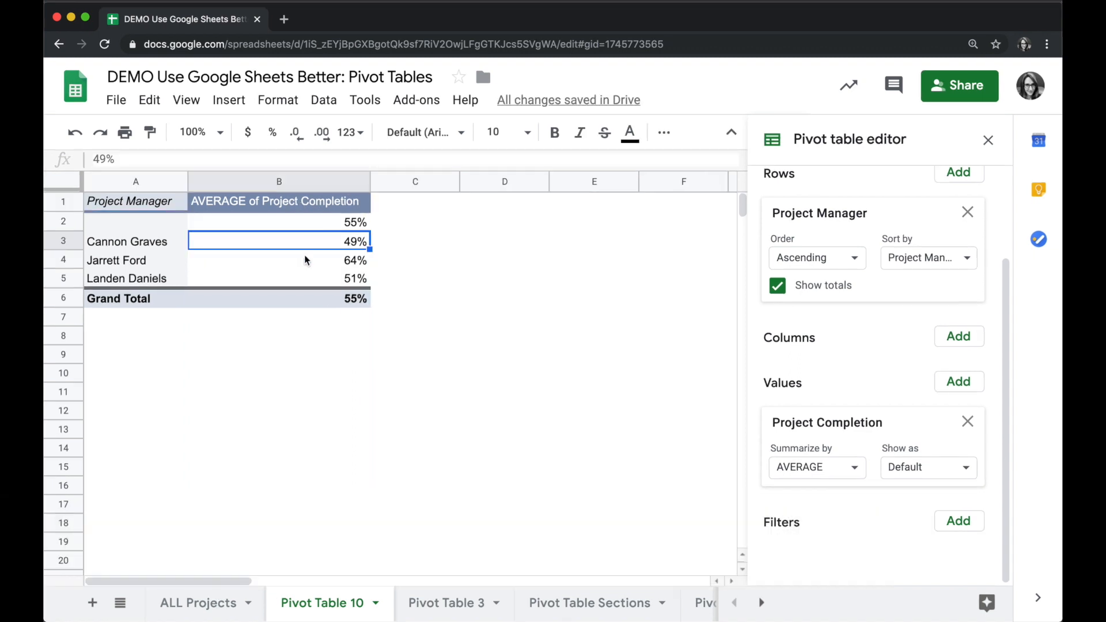
{"action": "left_click", "coordinate": [279, 260]}
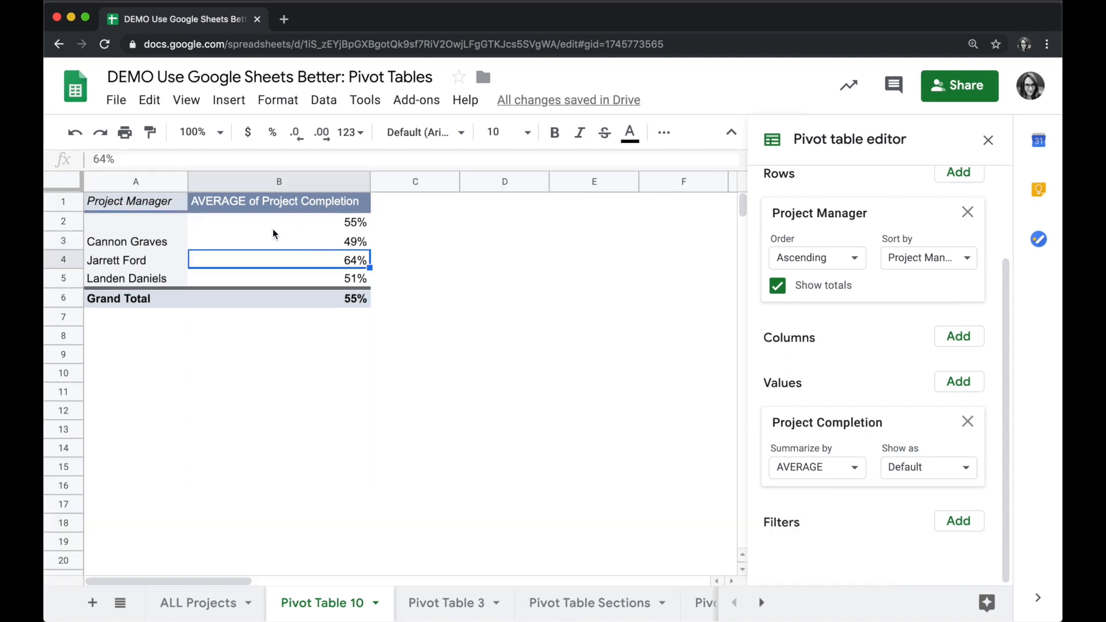
{"action": "mouse_move", "coordinate": [311, 228]}
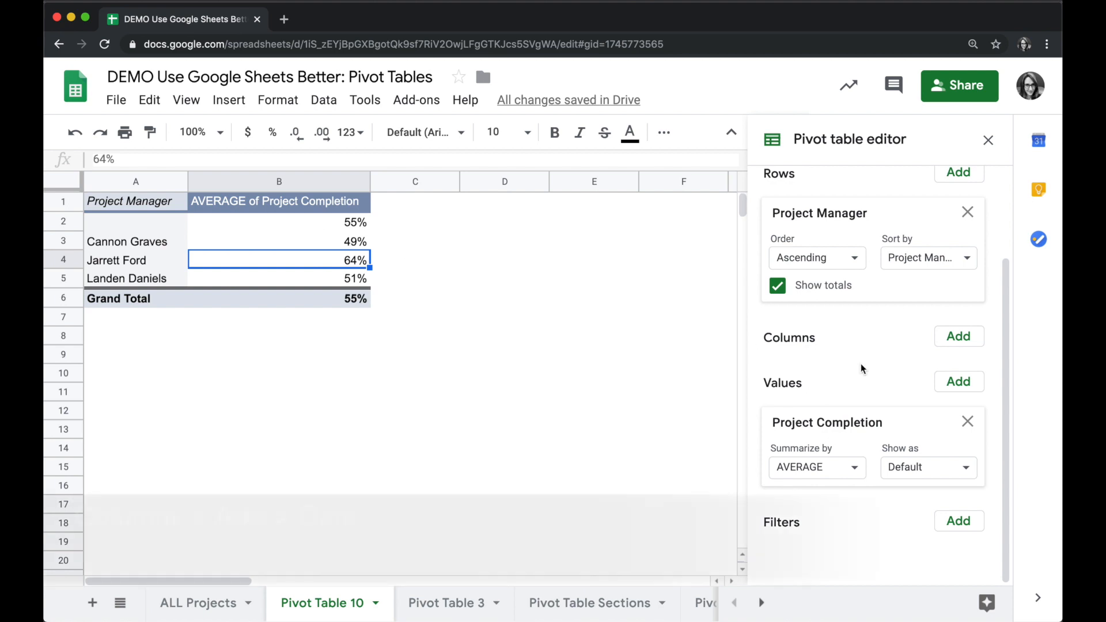
{"action": "mouse_move", "coordinate": [958, 336]}
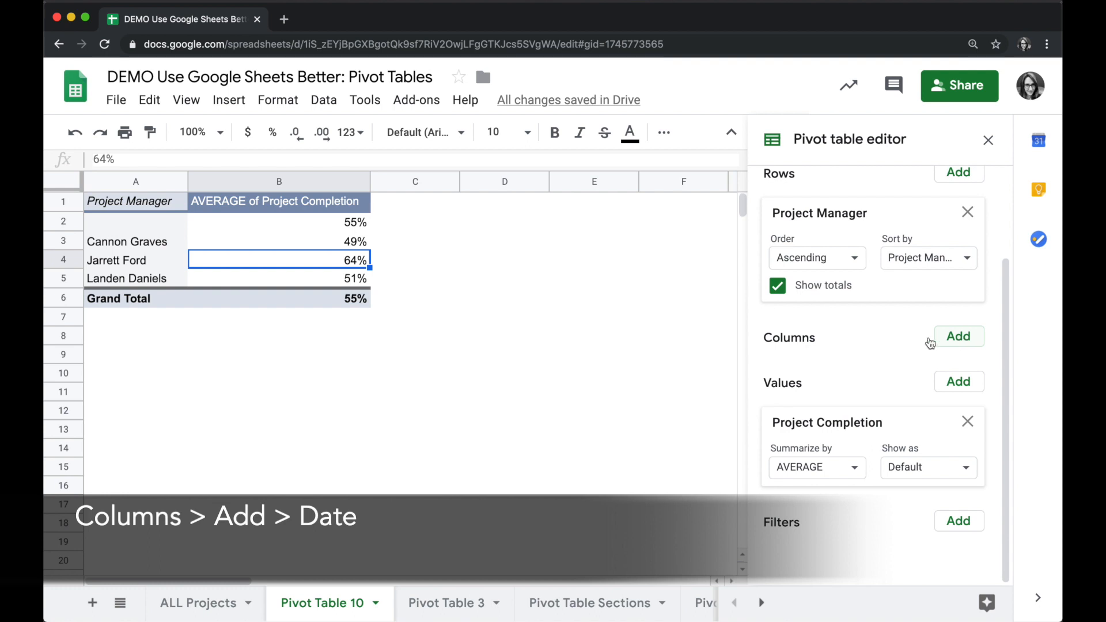
Step: Add Date as the pivot column field, splitting averages across date columns
{"action": "left_click", "coordinate": [958, 336]}
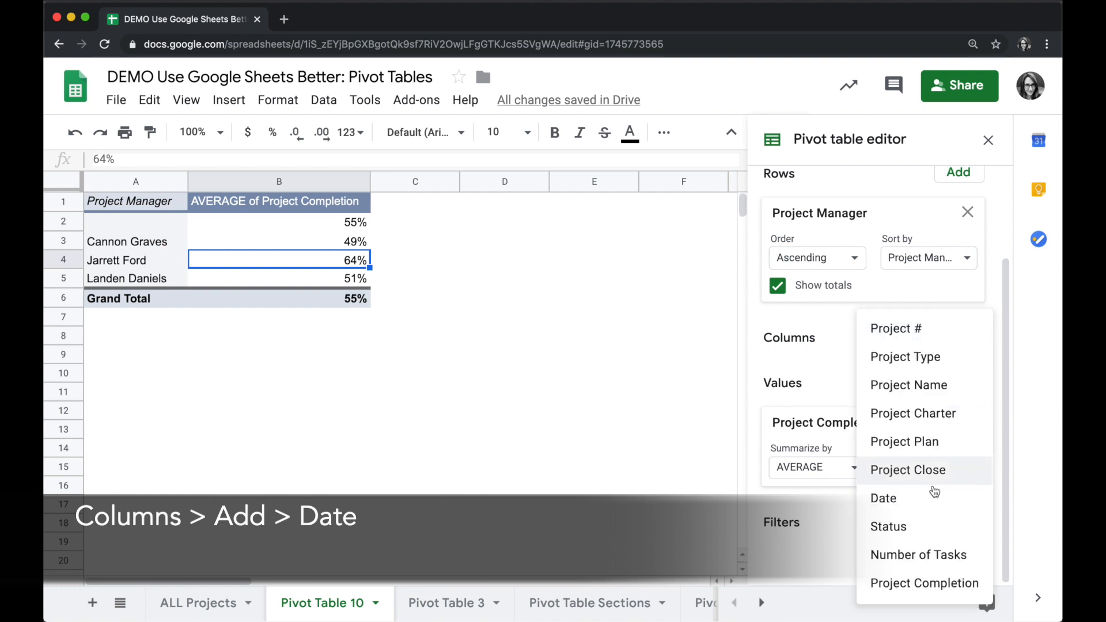
{"action": "left_click", "coordinate": [883, 498]}
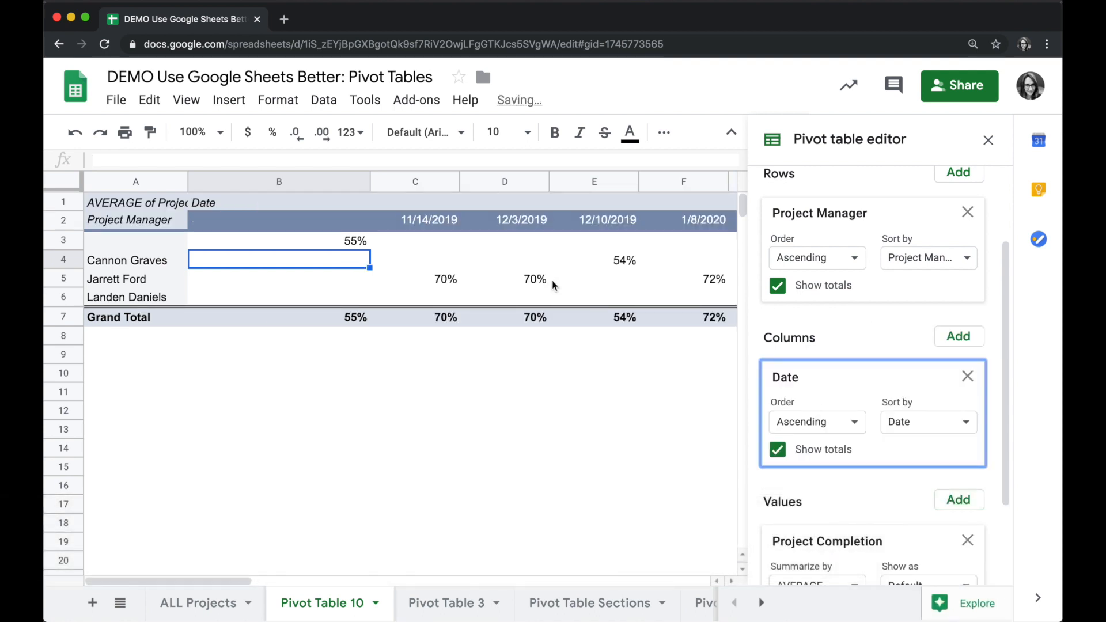
{"action": "scroll", "scroll_direction": "right", "scroll_amount": 3}
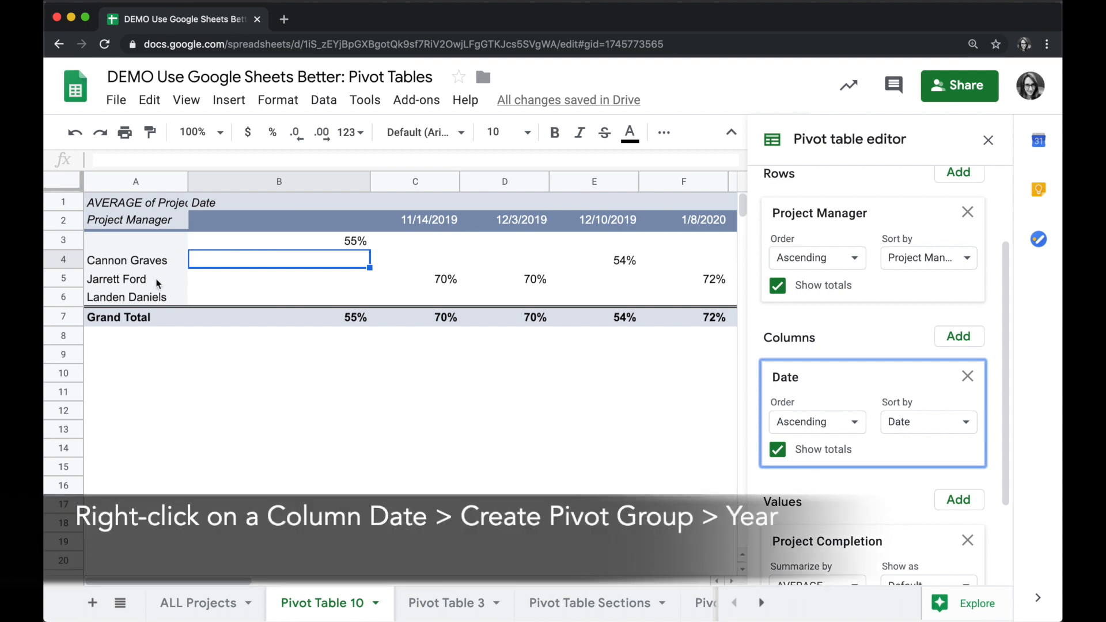
{"action": "mouse_move", "coordinate": [423, 226]}
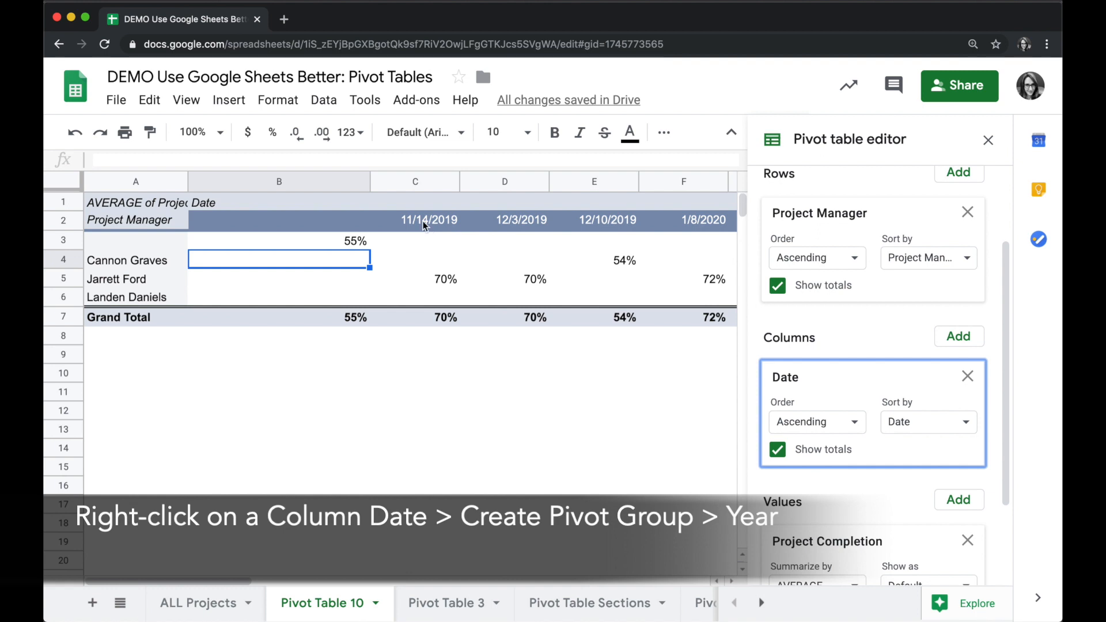
Step: Group the pivot's date column headers by Year
{"action": "right_click", "coordinate": [416, 219]}
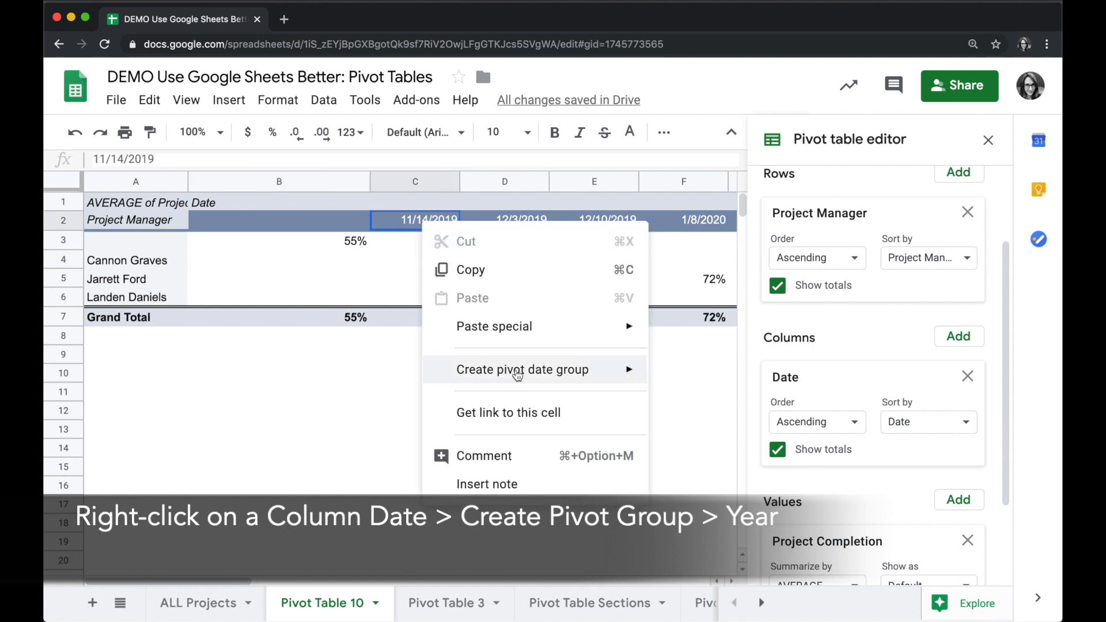
{"action": "mouse_move", "coordinate": [522, 369]}
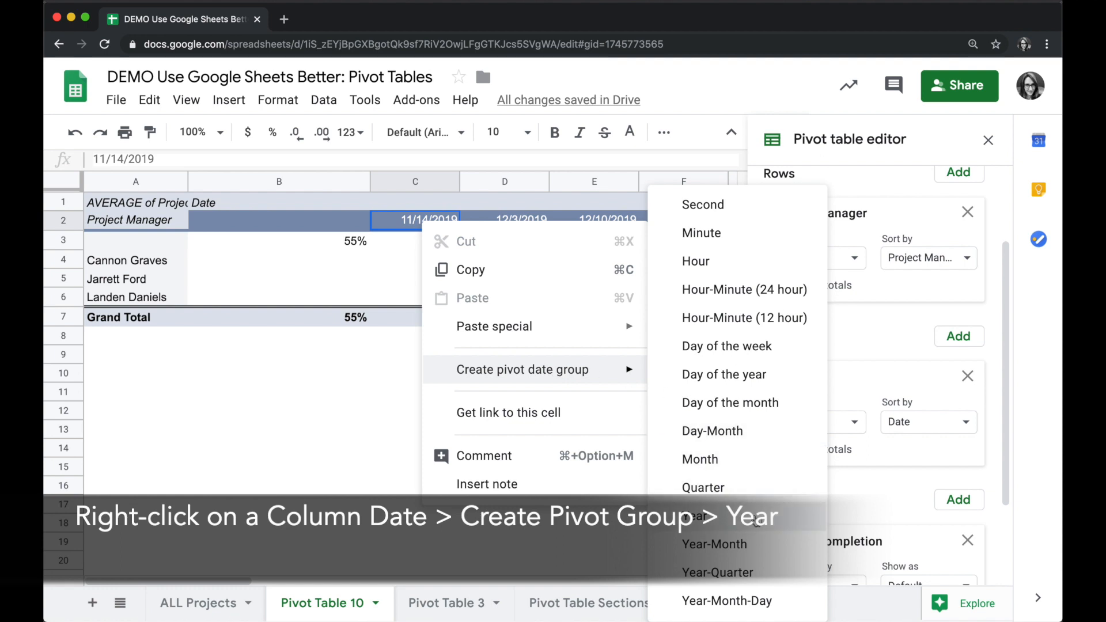
{"action": "left_click", "coordinate": [694, 516]}
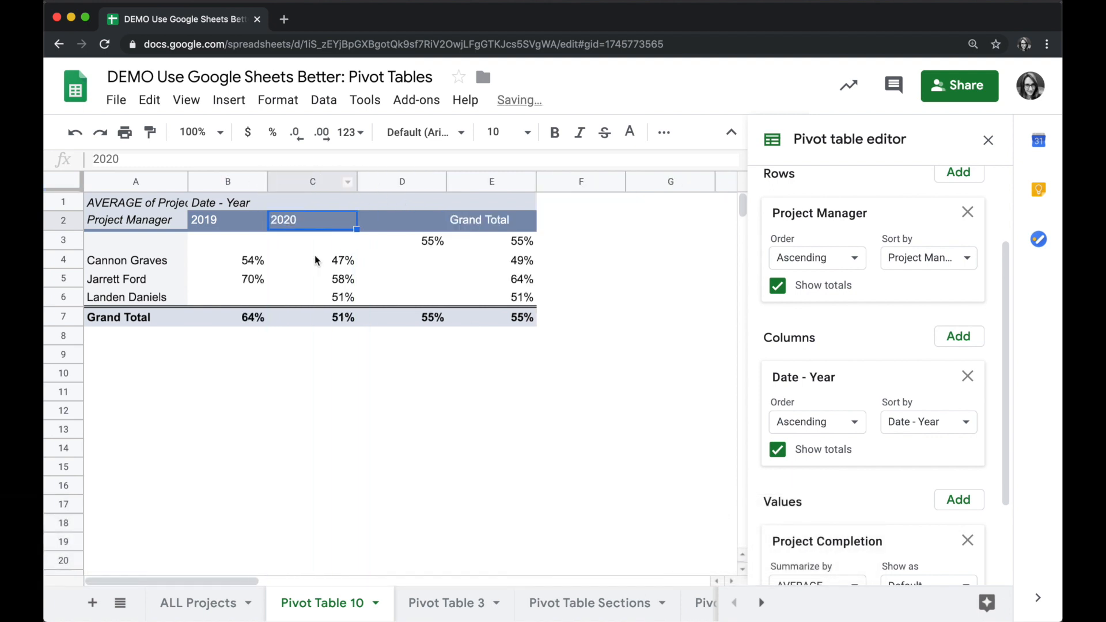
{"action": "left_click", "coordinate": [227, 260]}
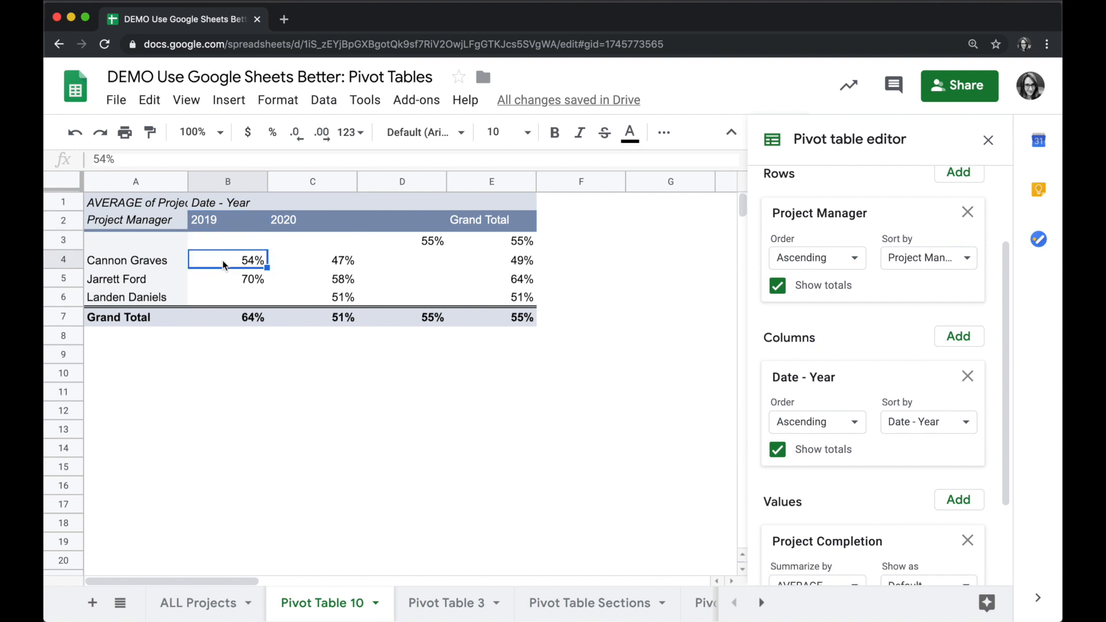
{"action": "mouse_move", "coordinate": [226, 226]}
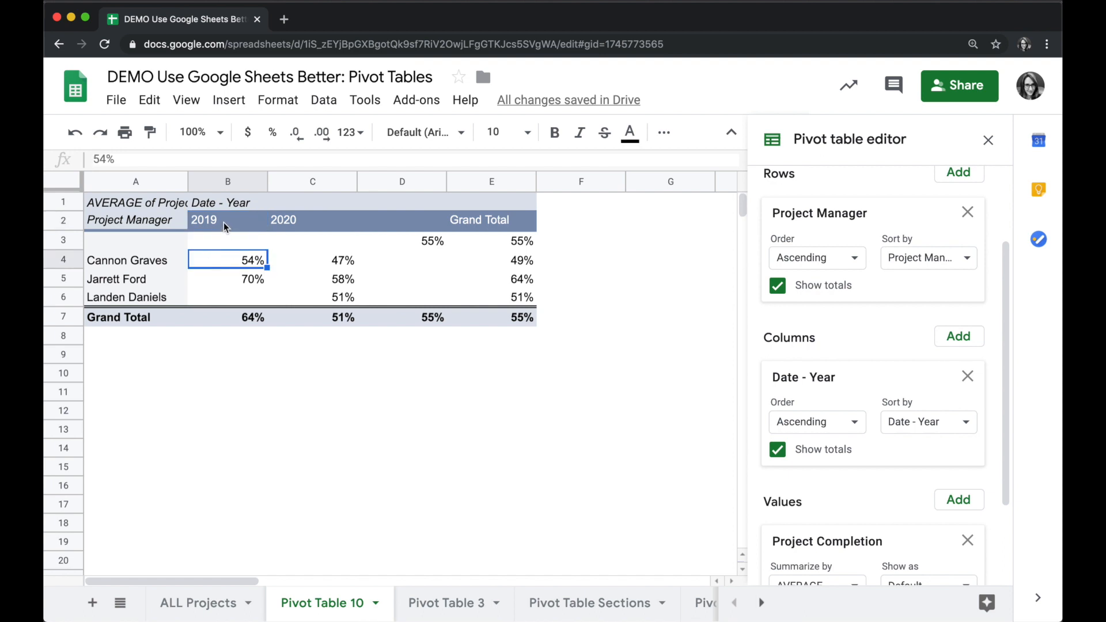
Step: Try a Year-Quarter date grouping, then switch back to plain Year grouping
{"action": "right_click", "coordinate": [204, 220]}
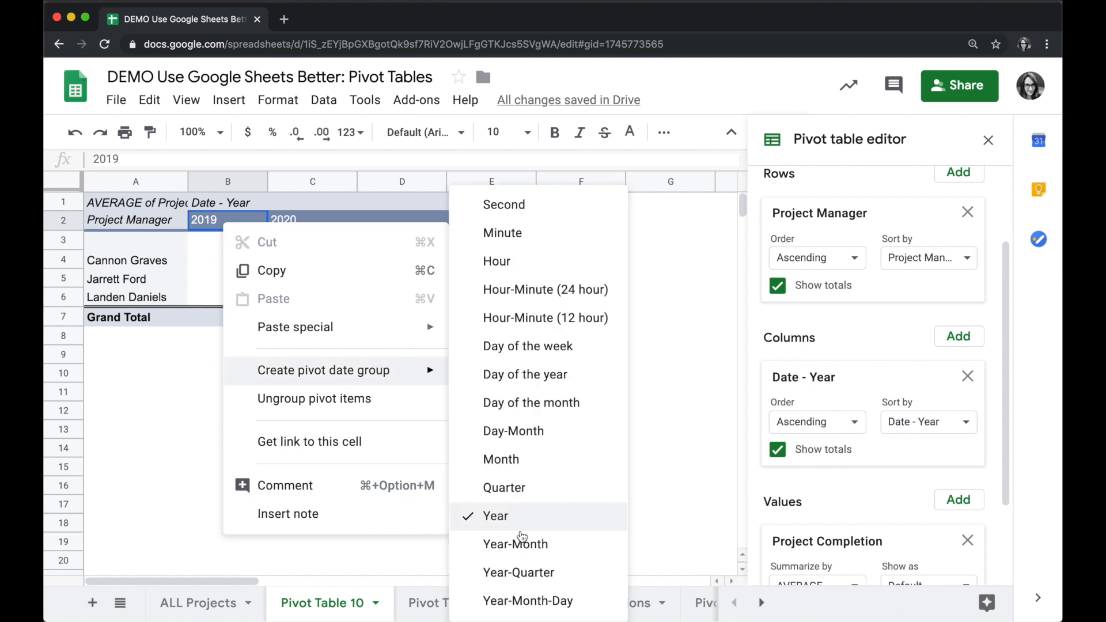
{"action": "left_click", "coordinate": [518, 572]}
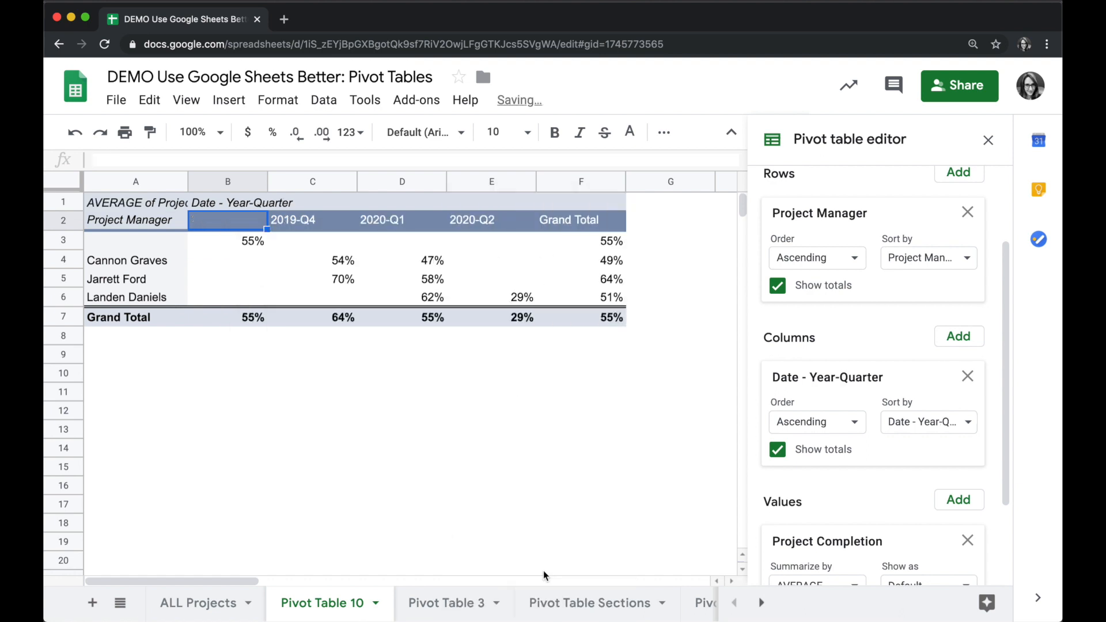
{"action": "right_click", "coordinate": [227, 219]}
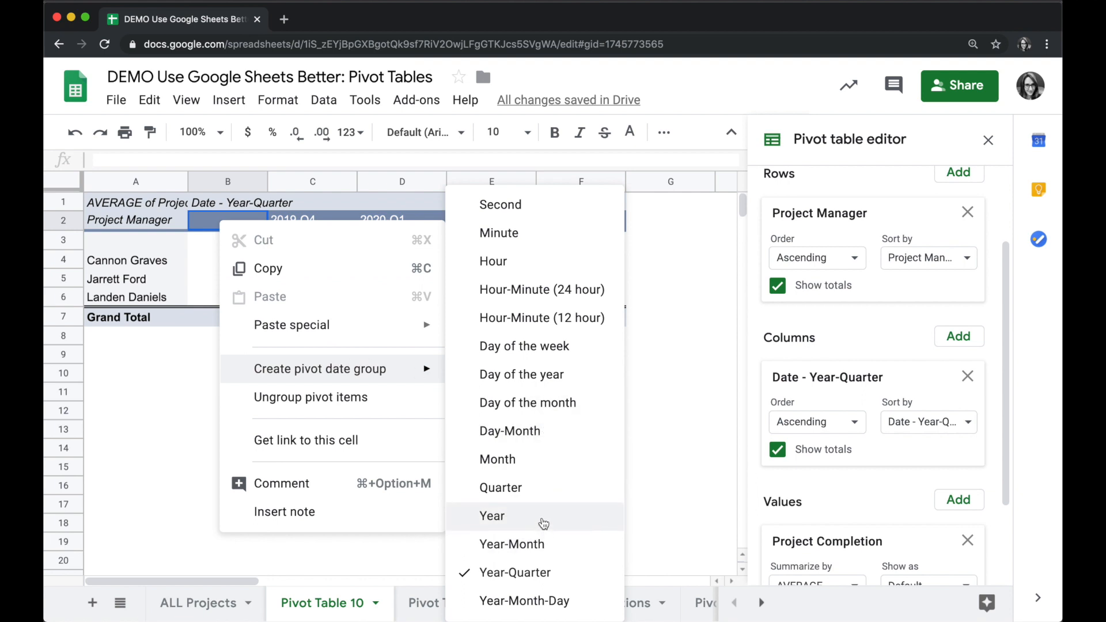
{"action": "left_click", "coordinate": [491, 515]}
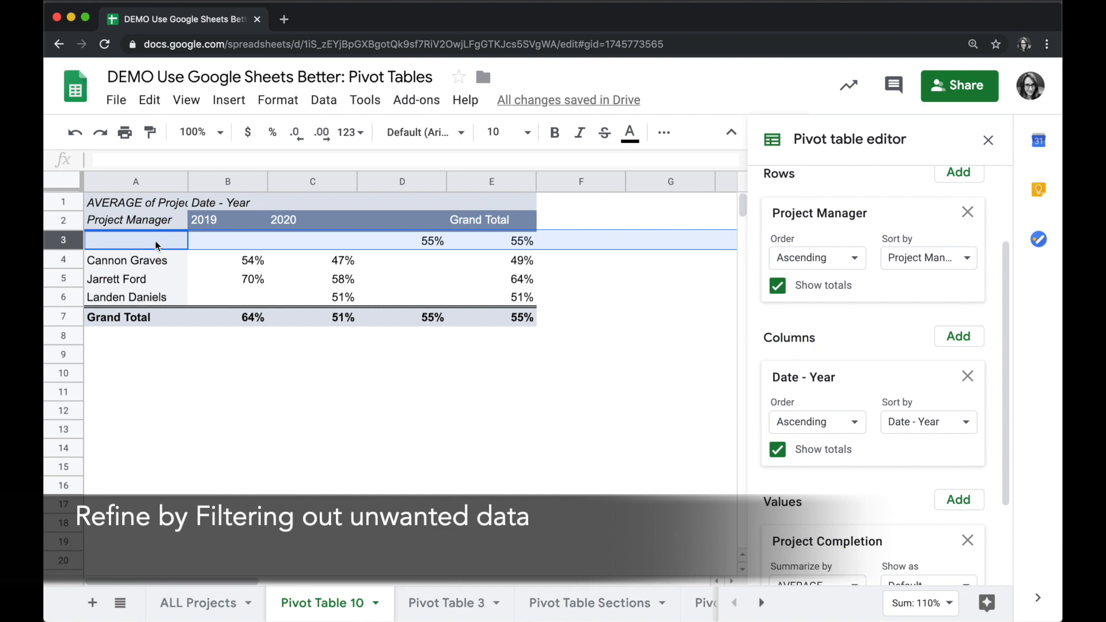
{"action": "mouse_move", "coordinate": [662, 383]}
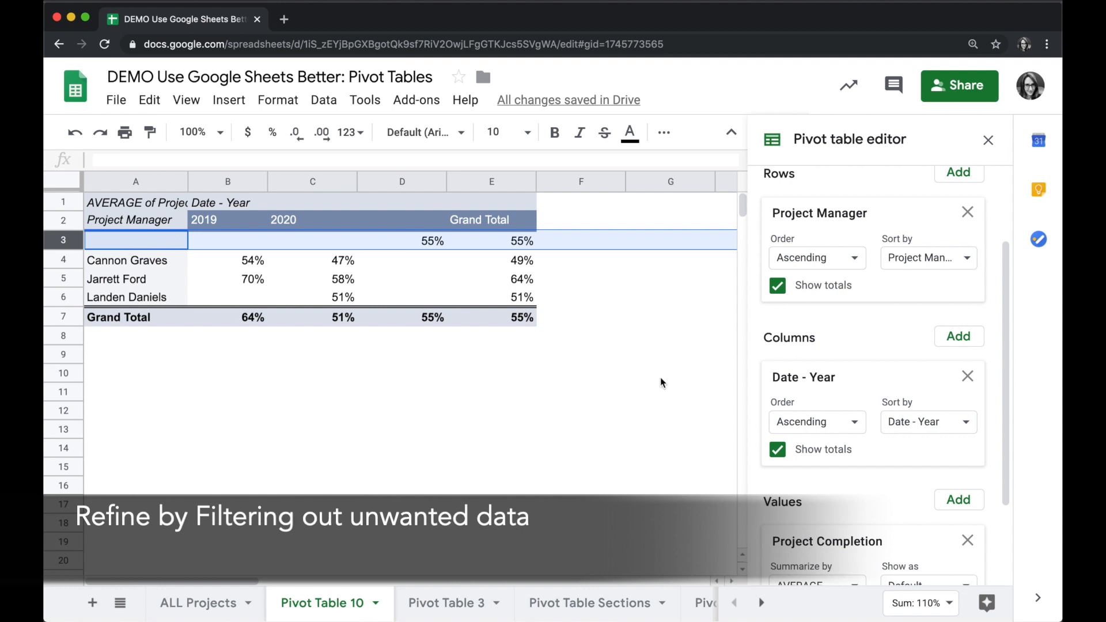
{"action": "mouse_move", "coordinate": [867, 514]}
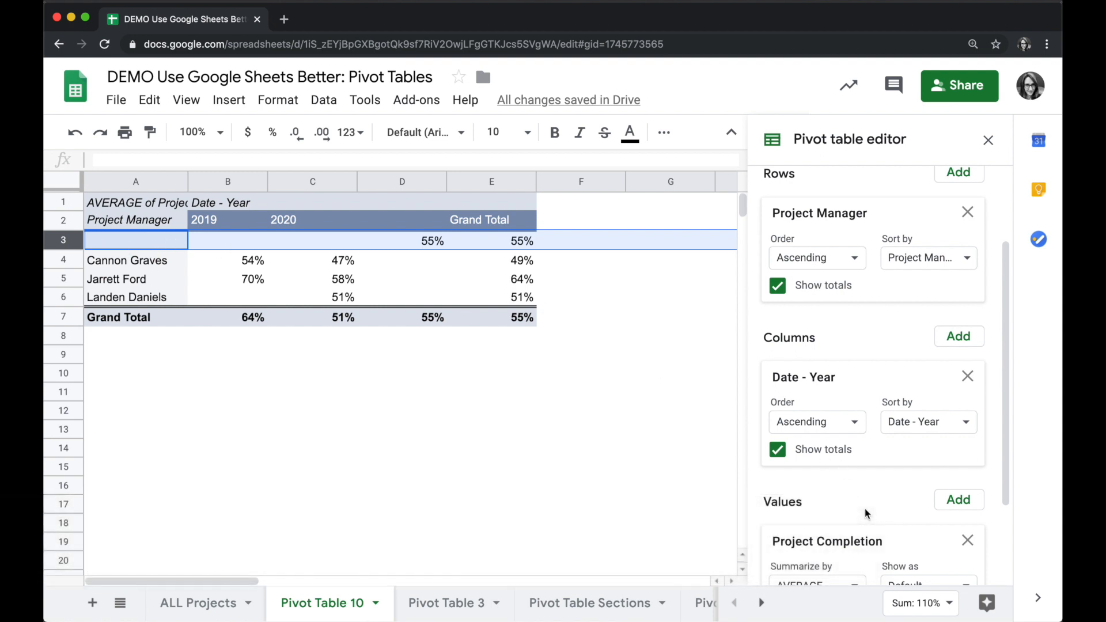
Step: Add a Date filter with condition Is not empty to the pivot table
{"action": "scroll", "scroll_direction": "down", "scroll_amount": 3}
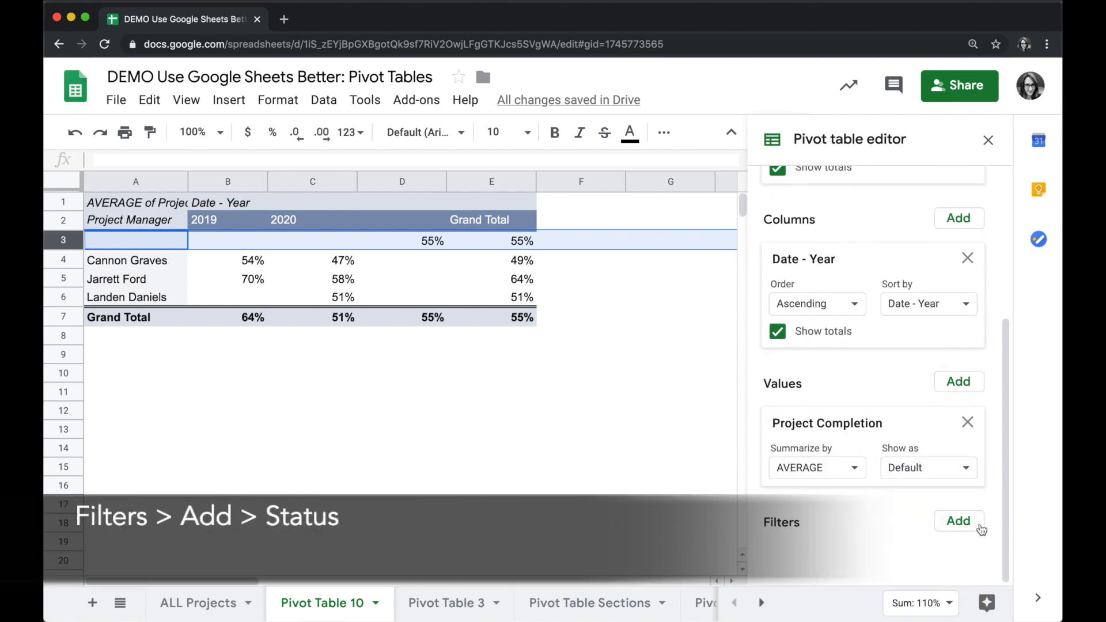
{"action": "left_click", "coordinate": [958, 522]}
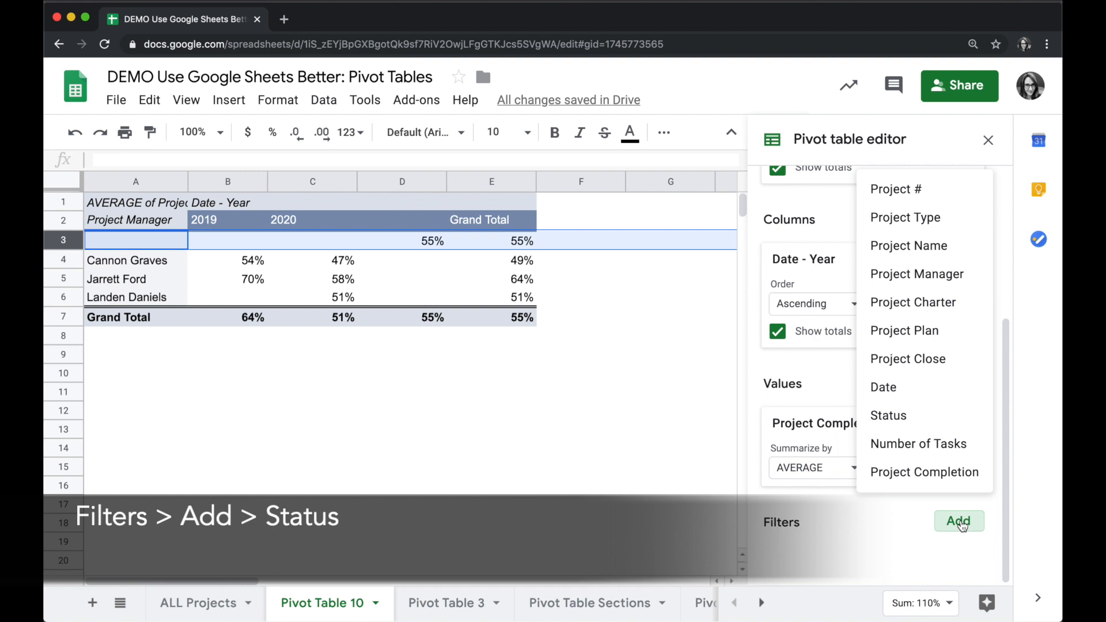
{"action": "left_click", "coordinate": [884, 387]}
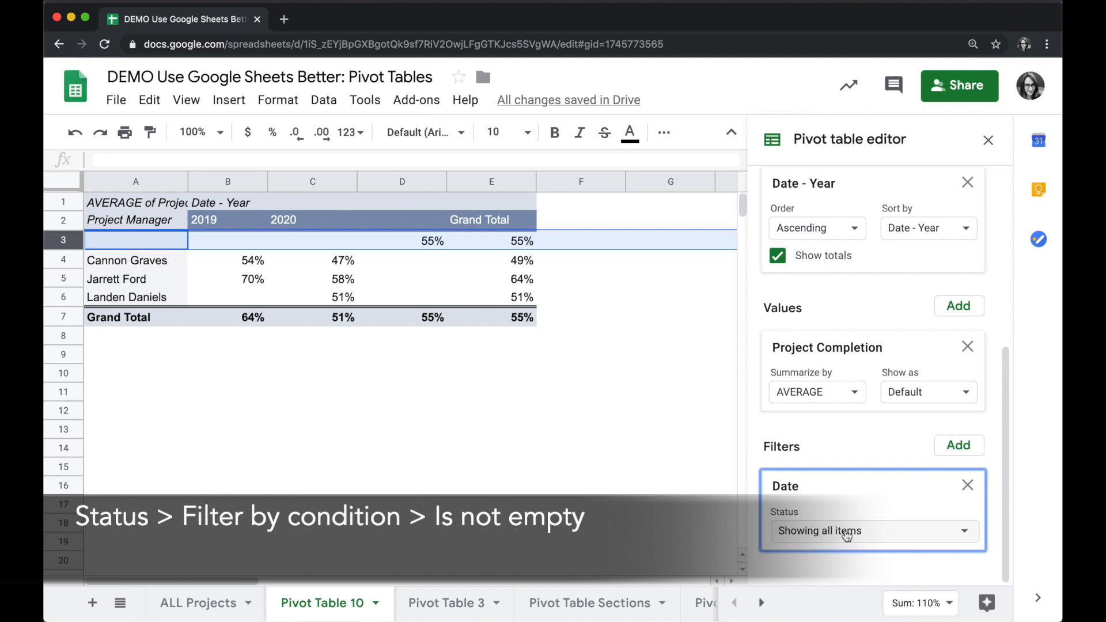
{"action": "left_click", "coordinate": [872, 531]}
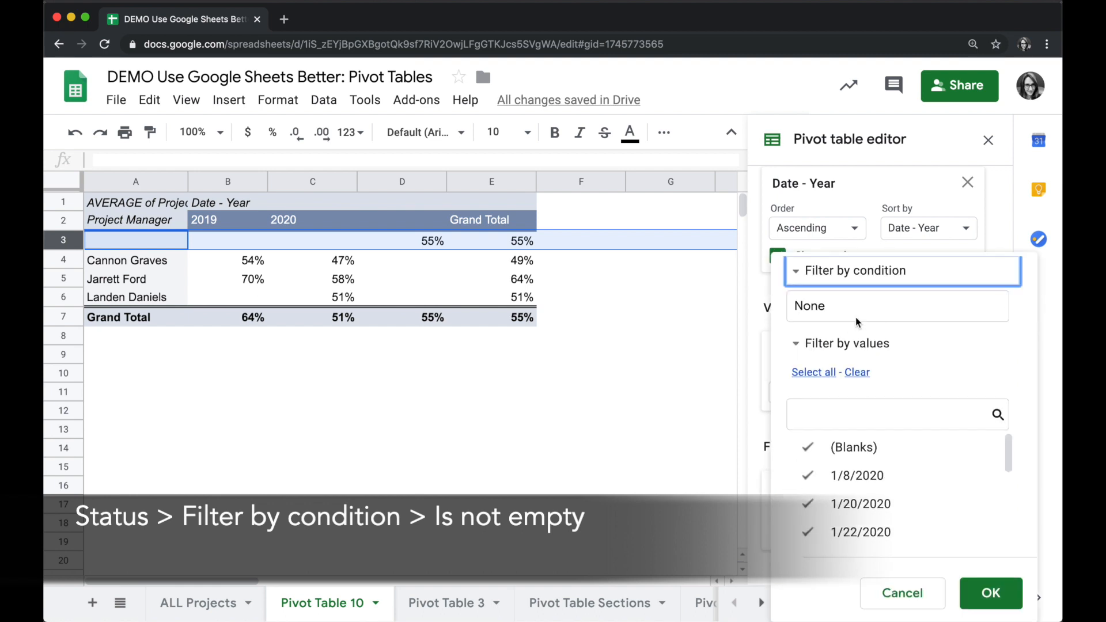
{"action": "left_click", "coordinate": [896, 306]}
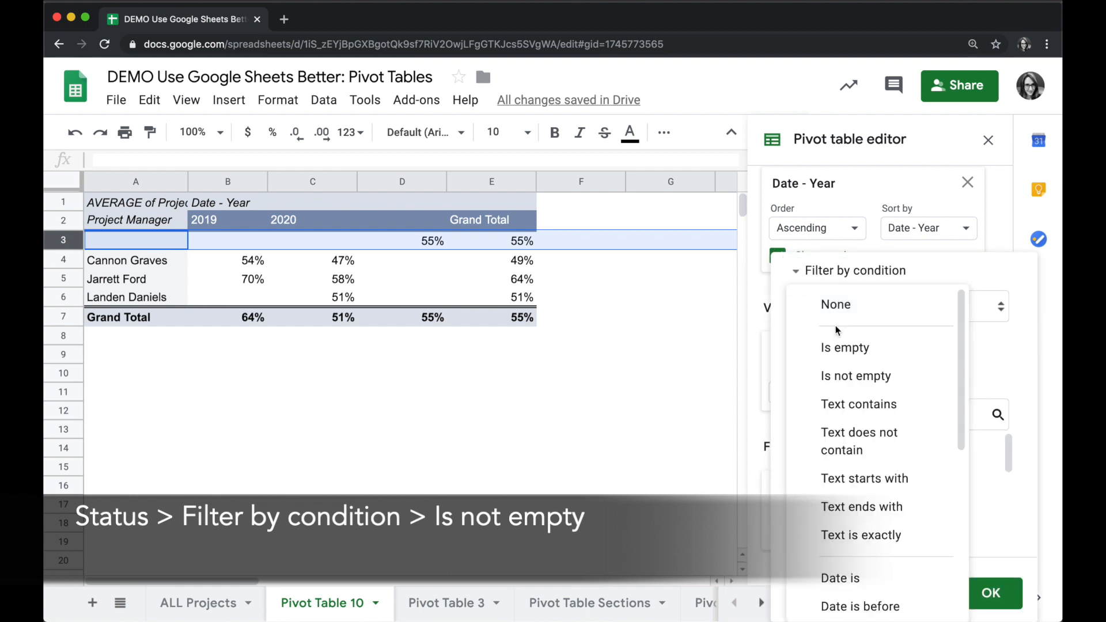
{"action": "left_click", "coordinate": [856, 375]}
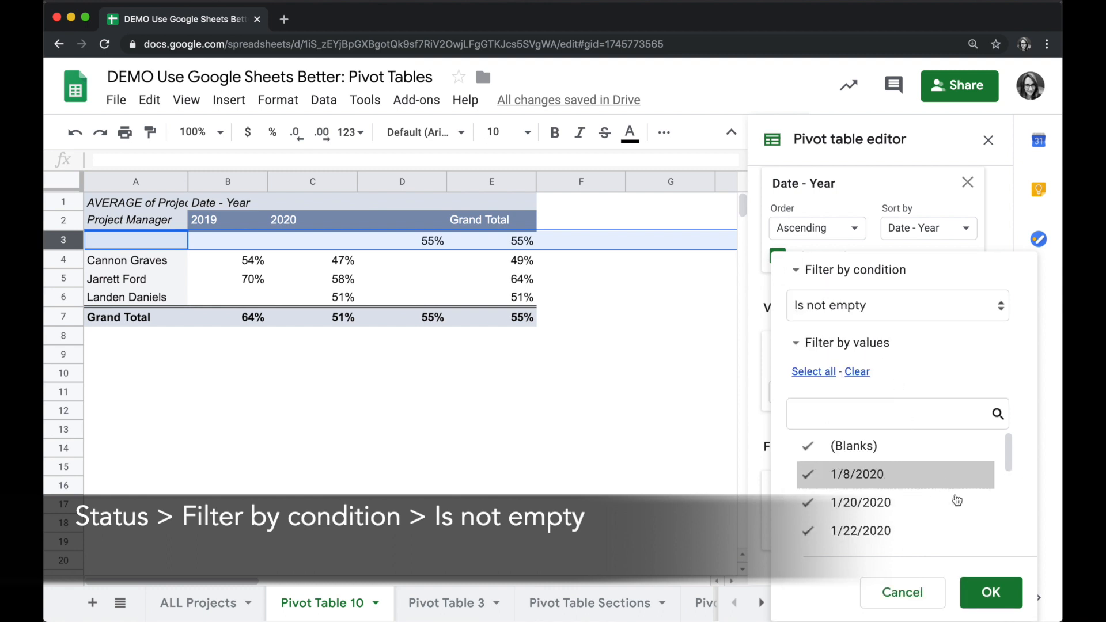
{"action": "left_click", "coordinate": [990, 592]}
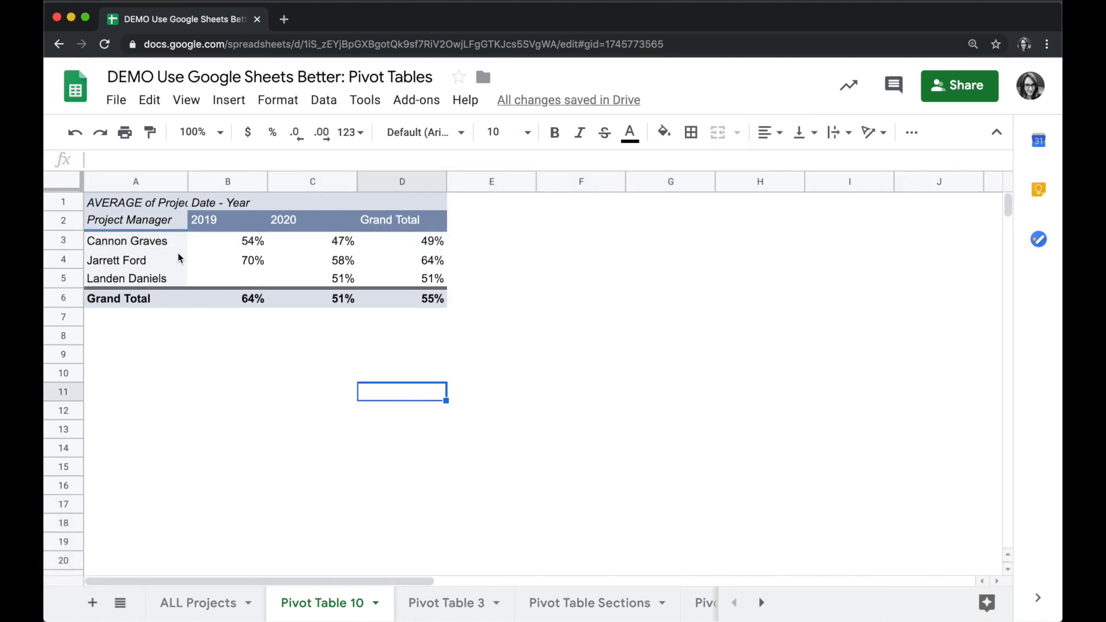
{"action": "left_click", "coordinate": [135, 241]}
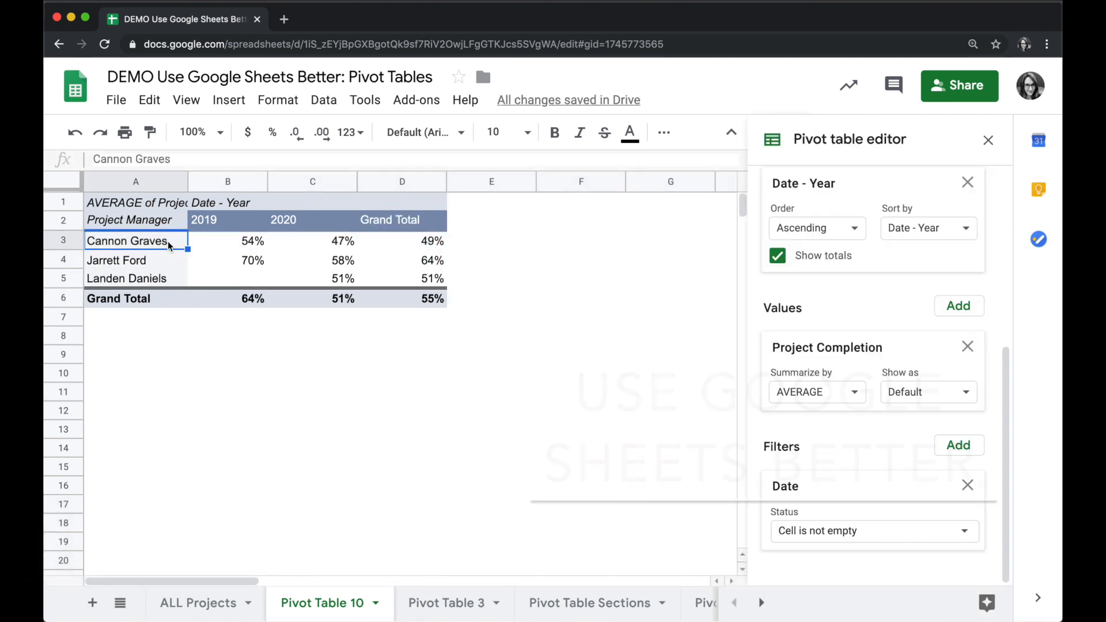
{"action": "left_click", "coordinate": [135, 278]}
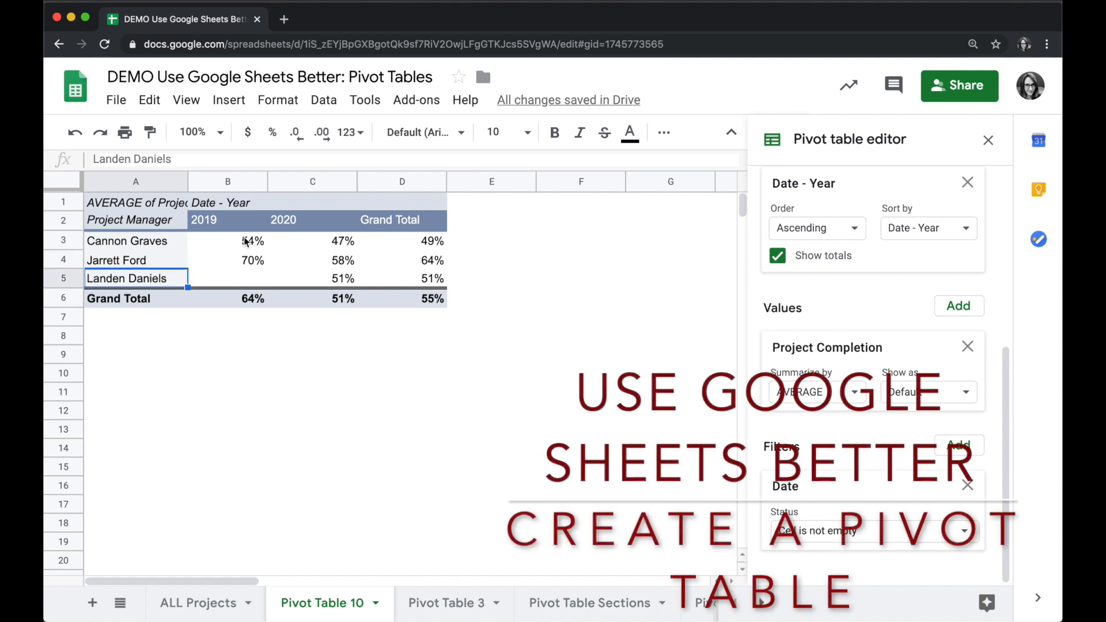
{"action": "left_click", "coordinate": [227, 241]}
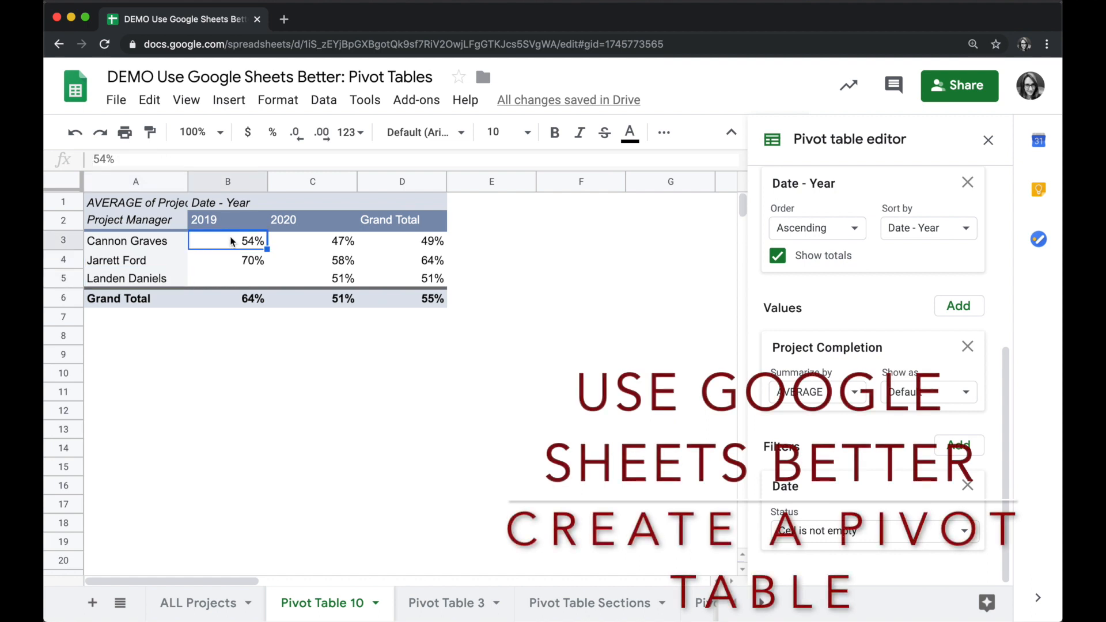